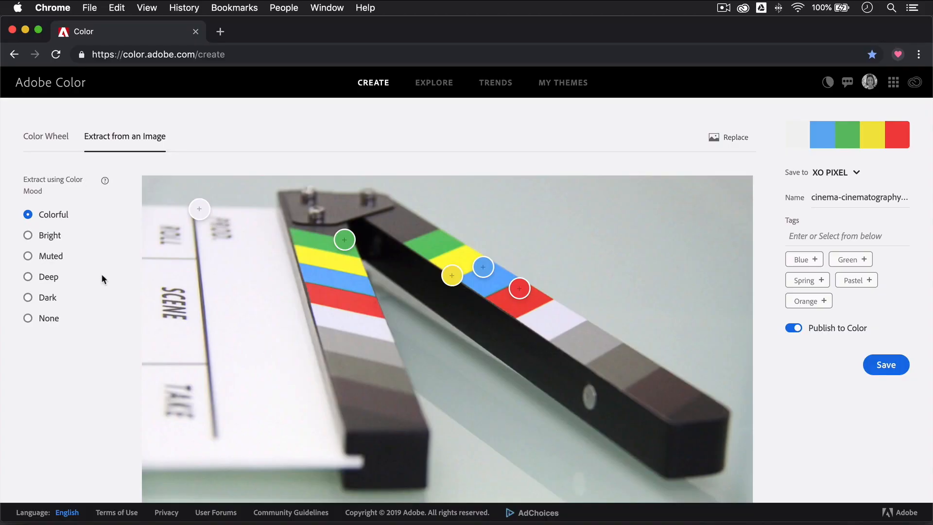
- Re-extract the clapperboard palette using the Bright, Muted, then Deep color moods
{"action": "left_click", "coordinate": [28, 234]}
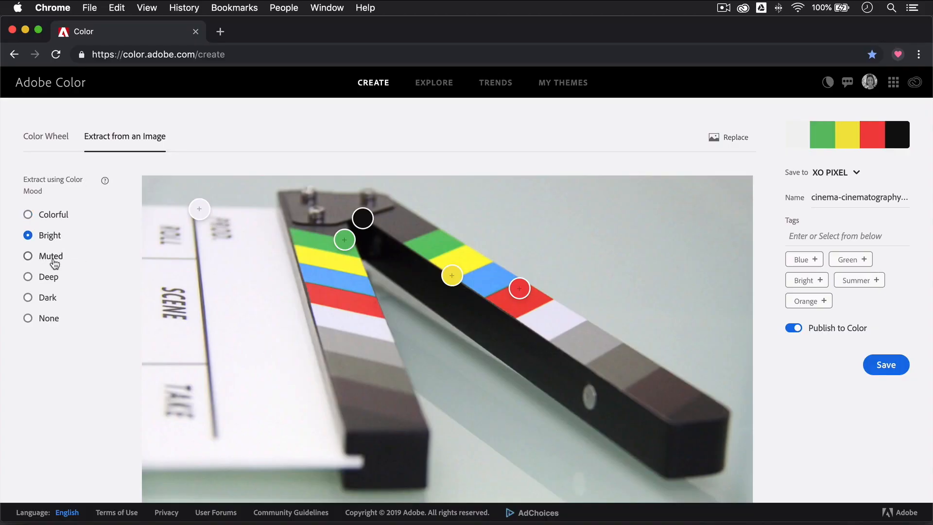
{"action": "left_click", "coordinate": [29, 256]}
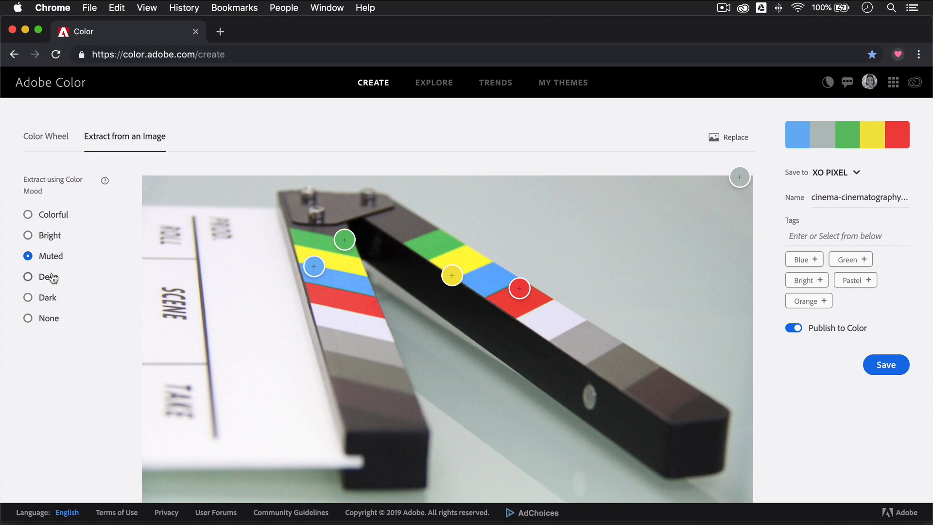
{"action": "left_click", "coordinate": [277, 31]}
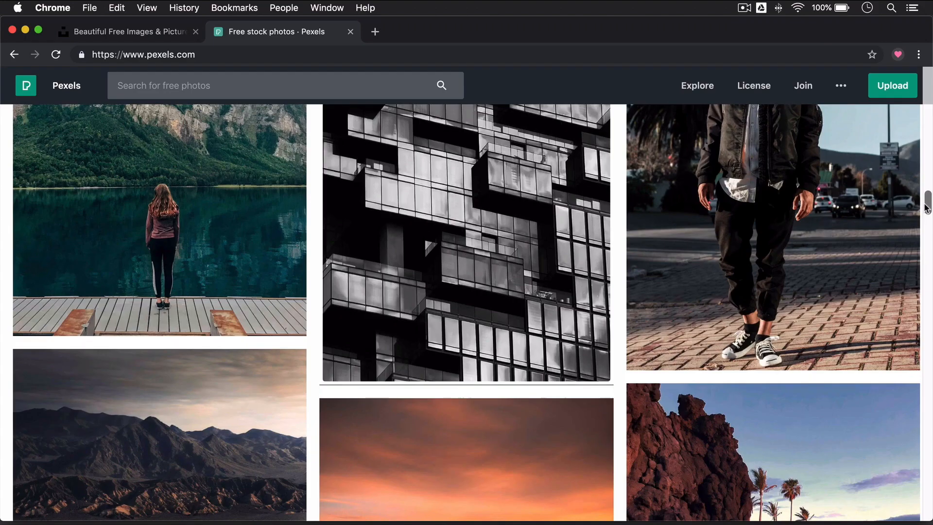
- Scroll down the Pexels free photo feed to look for another image
{"action": "scroll", "scroll_direction": "down", "scroll_amount": 3}
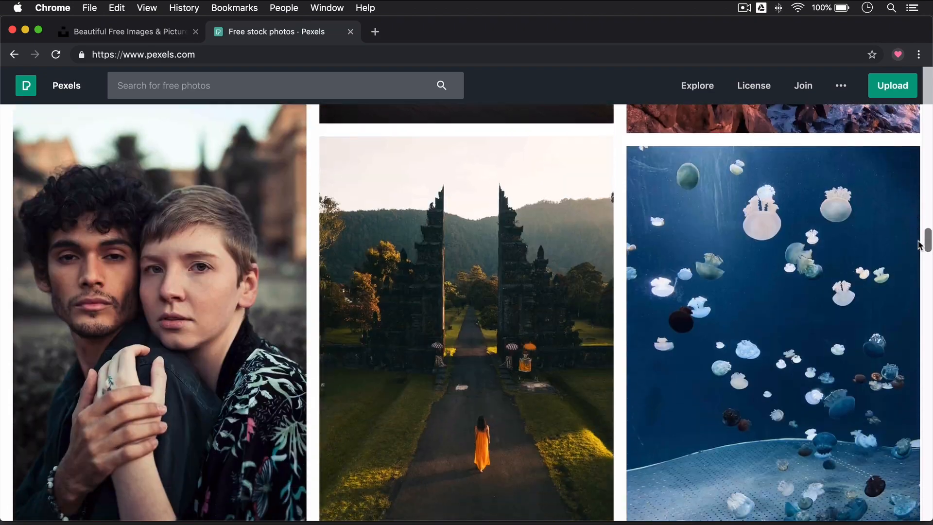
{"action": "scroll", "scroll_direction": "down", "scroll_amount": 3}
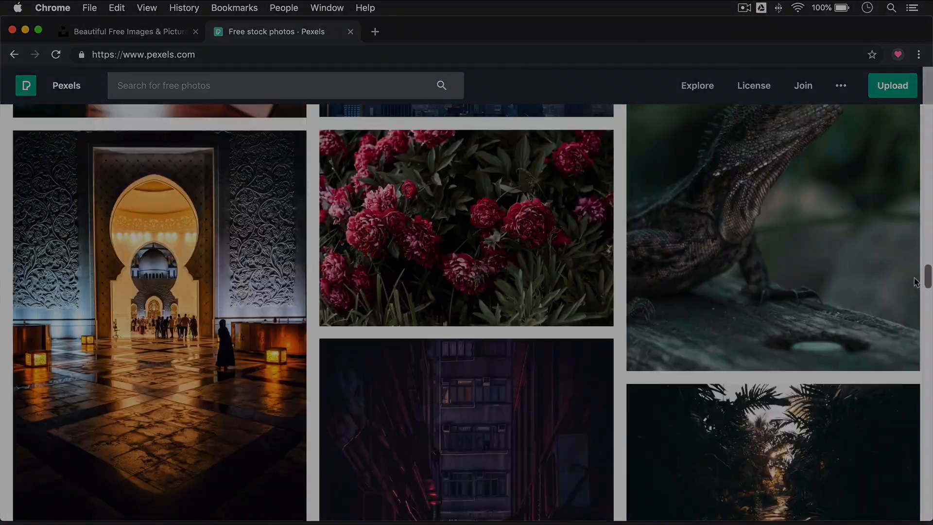